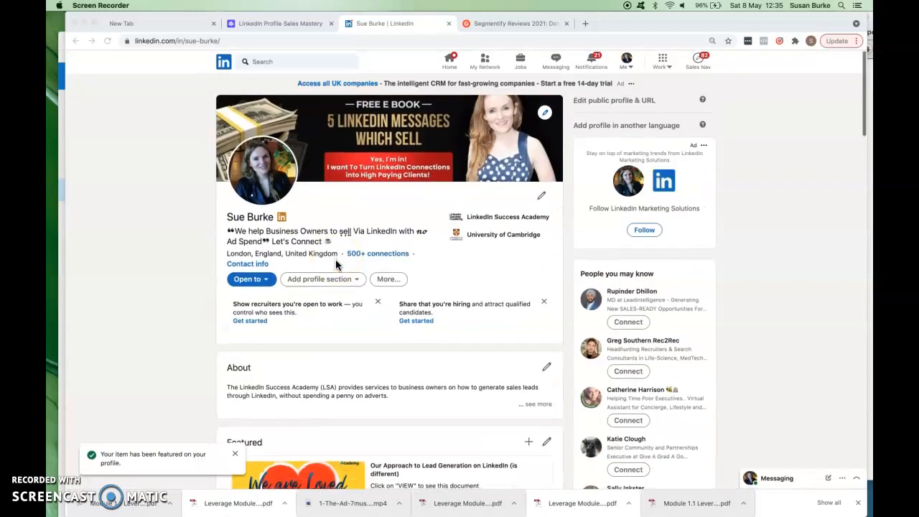
Step: Browse down the LinkedIn profile page toward the experience and featured sections
{"action": "scroll", "scroll_direction": "down", "scroll_amount": 3}
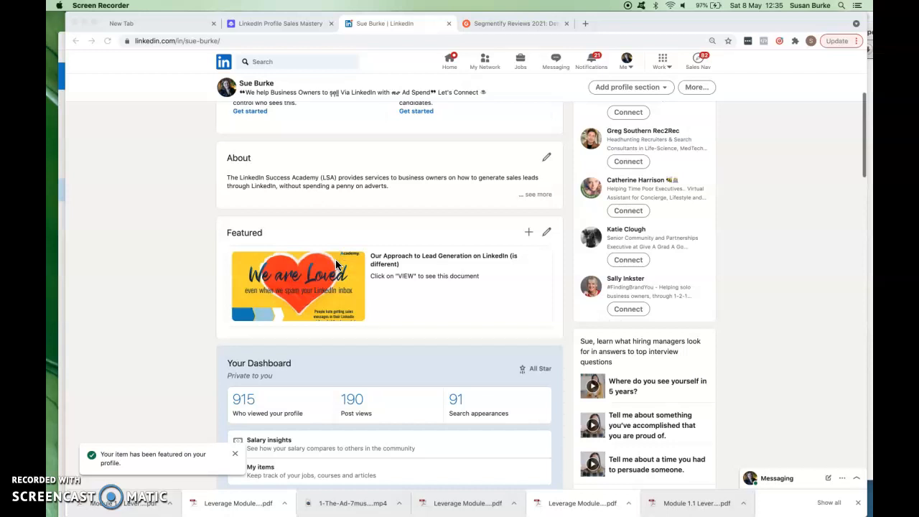
{"action": "scroll", "scroll_direction": "up", "scroll_amount": 3}
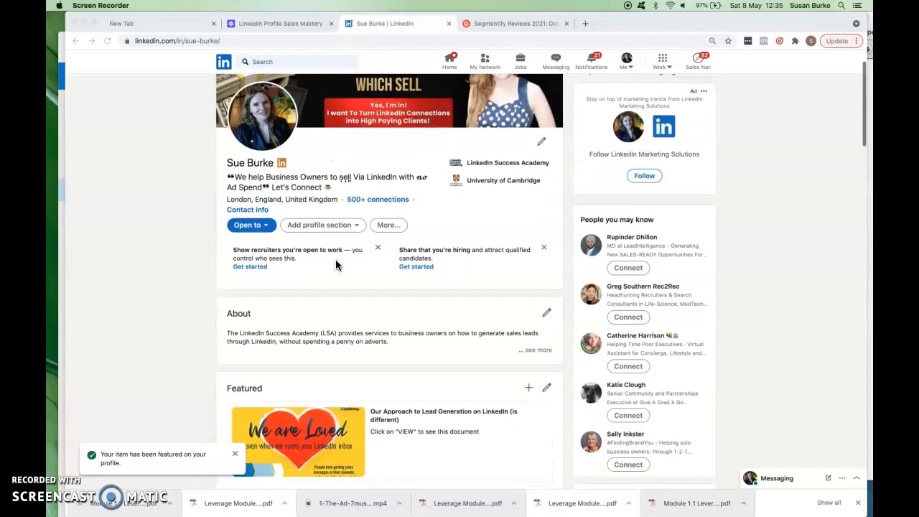
{"action": "scroll", "scroll_direction": "down", "scroll_amount": 3}
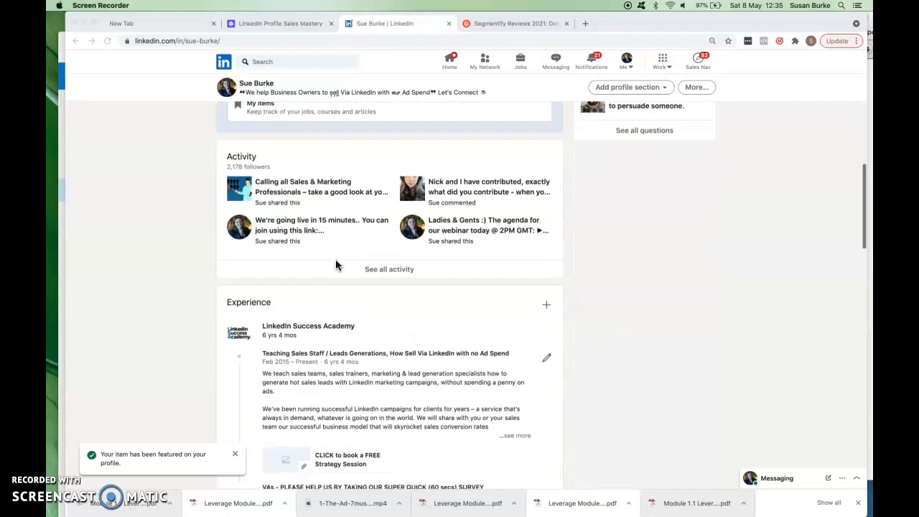
{"action": "scroll", "scroll_direction": "down", "scroll_amount": 3}
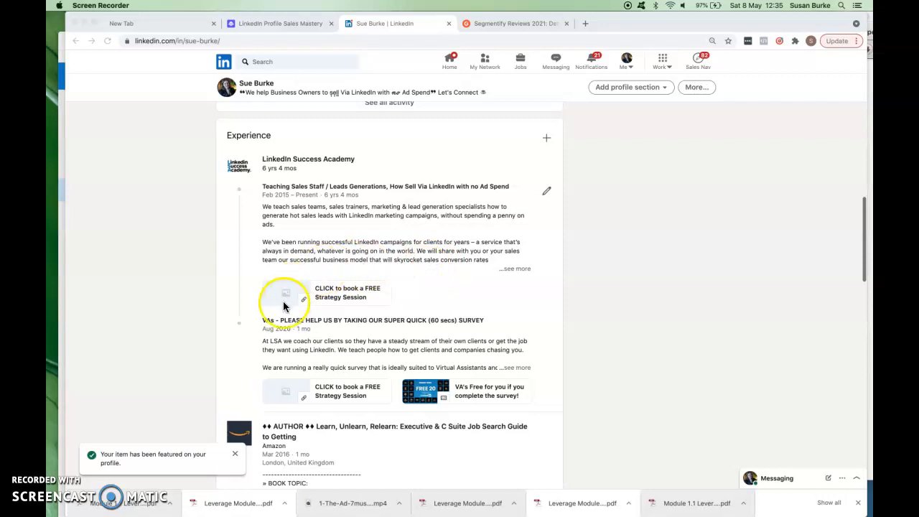
{"action": "mouse_move", "coordinate": [424, 295]}
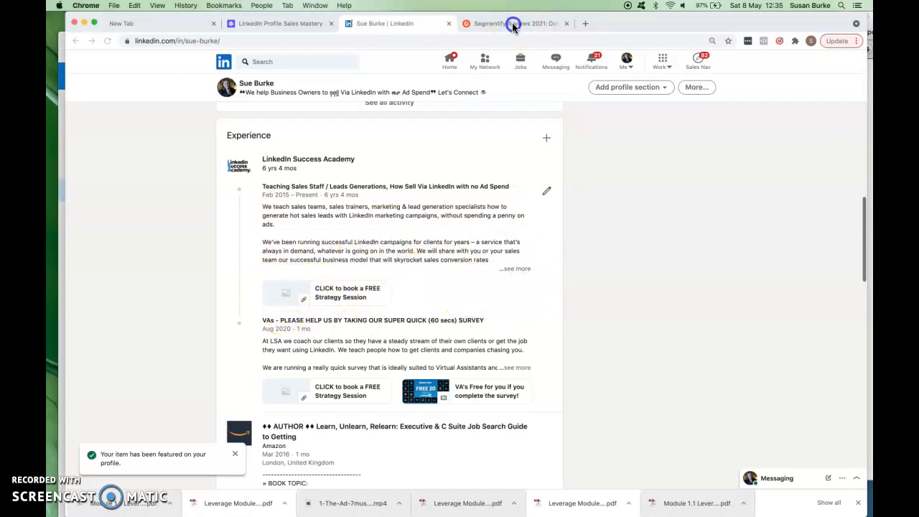
{"action": "left_click", "coordinate": [380, 23]}
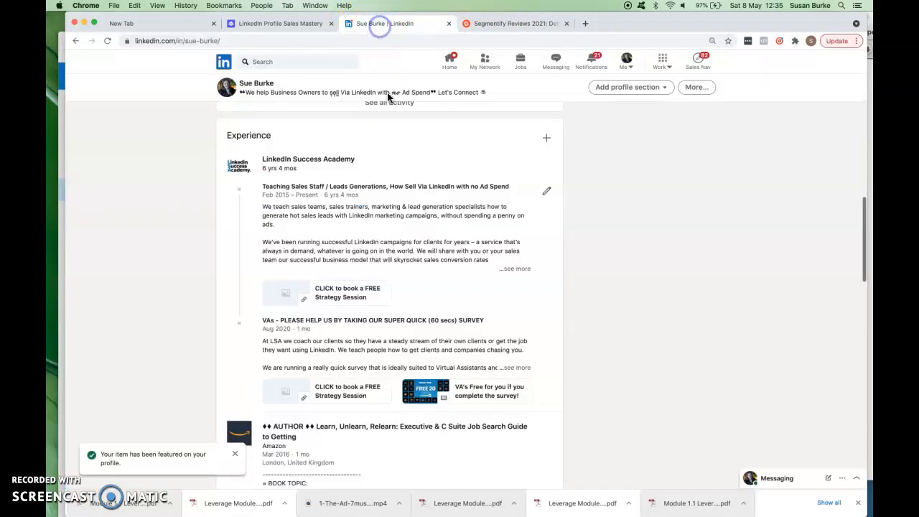
{"action": "scroll", "scroll_direction": "down", "scroll_amount": 3}
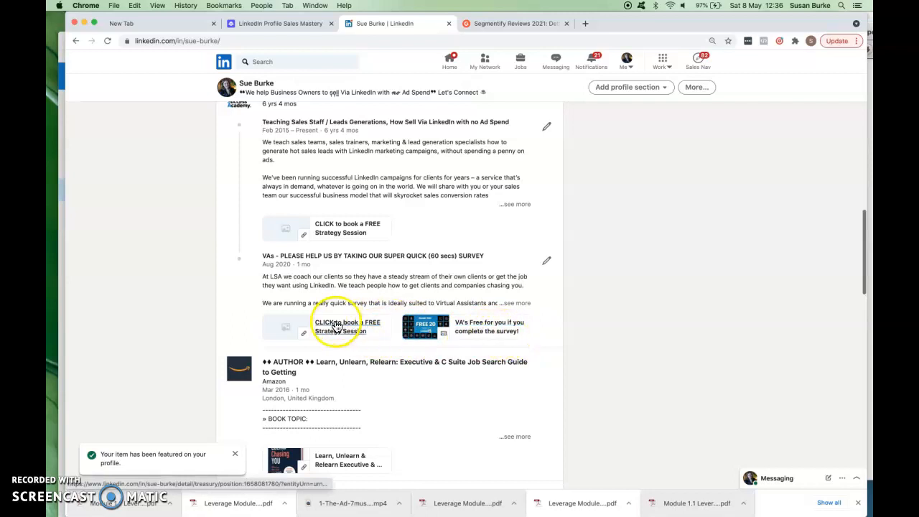
{"action": "mouse_move", "coordinate": [323, 325]}
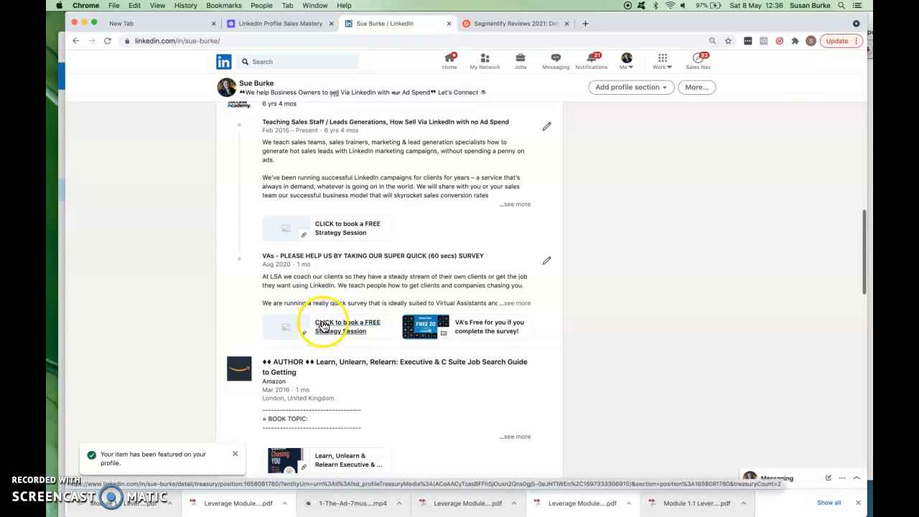
{"action": "mouse_move", "coordinate": [479, 339]}
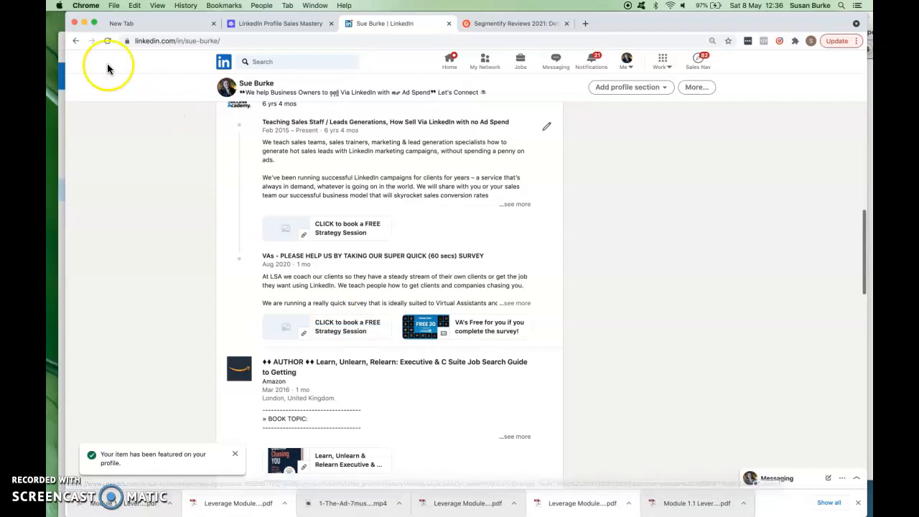
{"action": "mouse_move", "coordinate": [78, 55]}
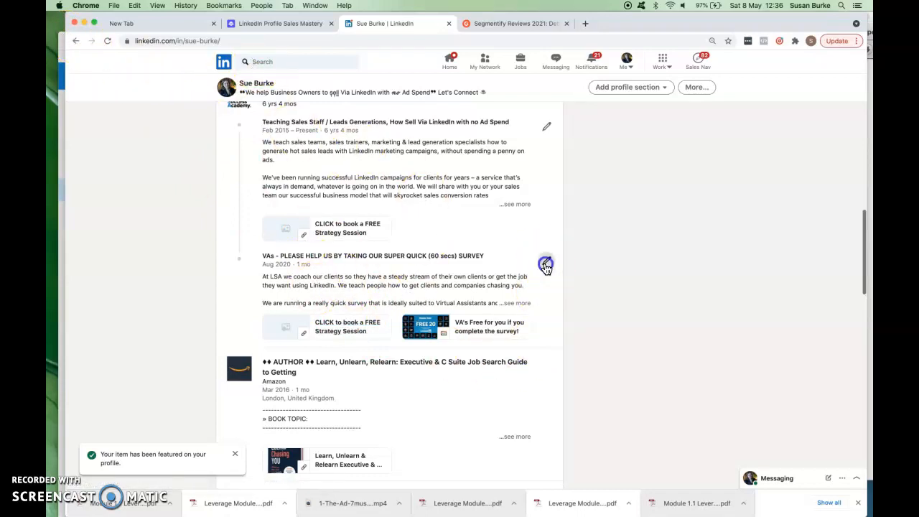
Step: Review the survey experience entry in its editor and leave it unchanged
{"action": "left_click", "coordinate": [545, 264]}
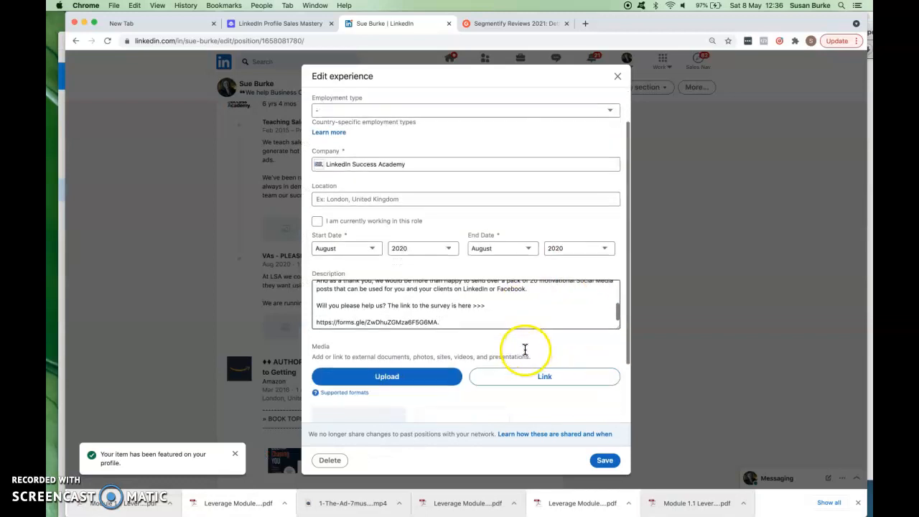
{"action": "scroll", "scroll_direction": "down", "scroll_amount": 3}
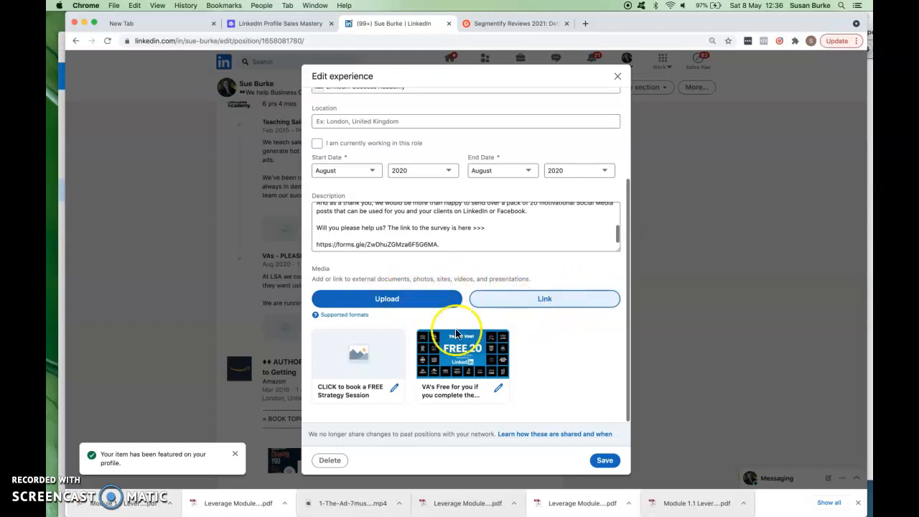
{"action": "mouse_move", "coordinate": [327, 399]}
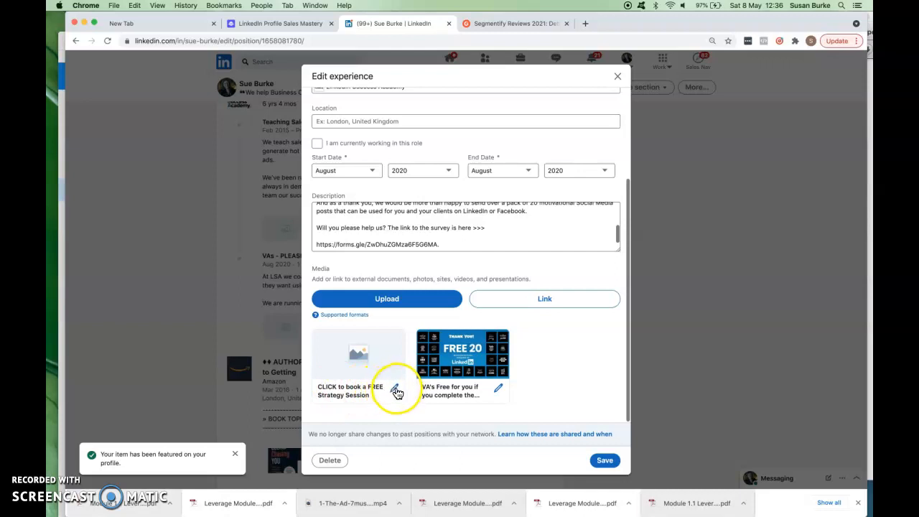
{"action": "left_click", "coordinate": [388, 387]}
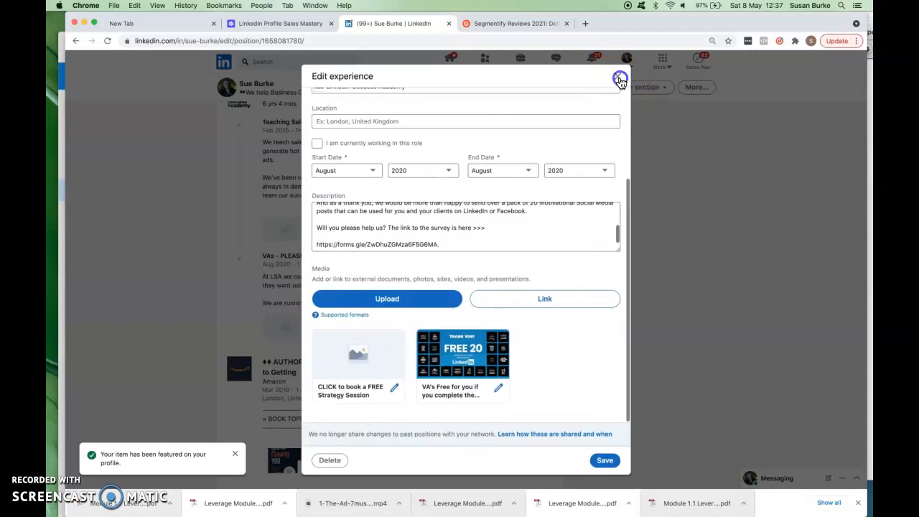
{"action": "left_click", "coordinate": [618, 78]}
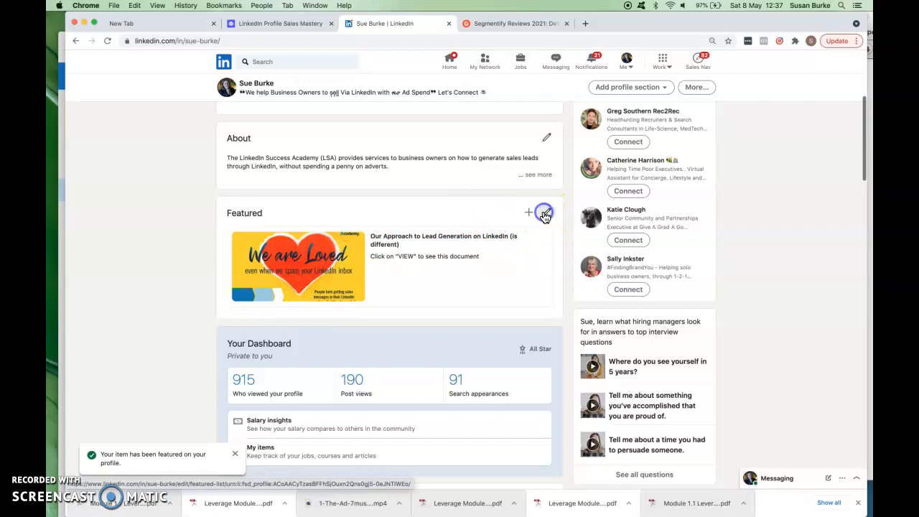
Step: Delete the We are Loved document from the Featured section, leaving it empty
{"action": "left_click", "coordinate": [546, 212]}
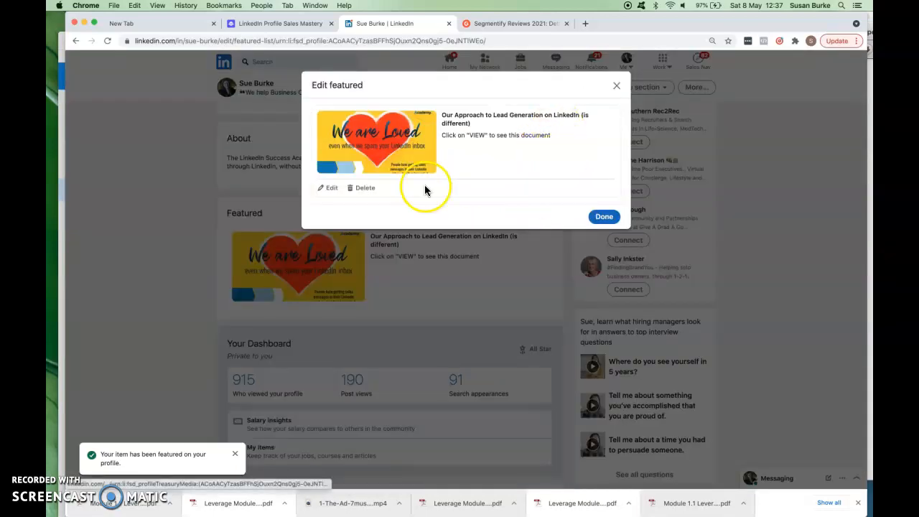
{"action": "left_click", "coordinate": [365, 186]}
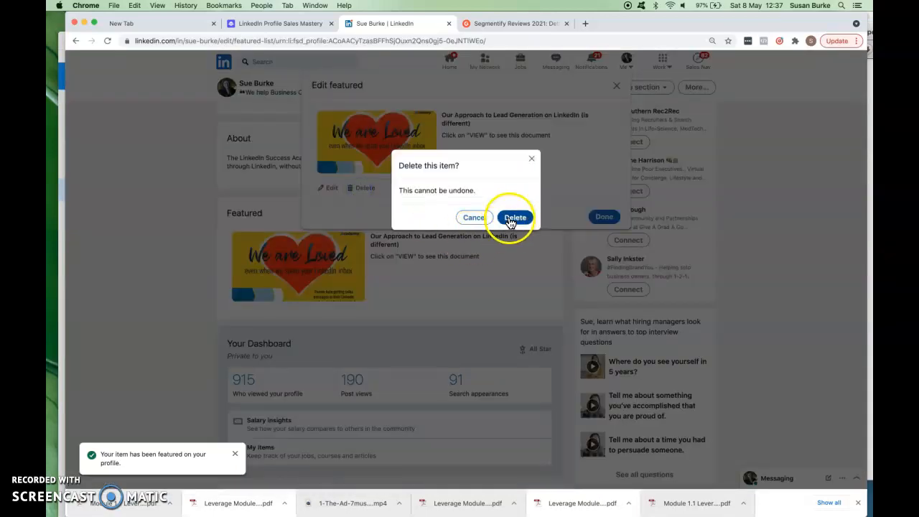
{"action": "left_click", "coordinate": [514, 217]}
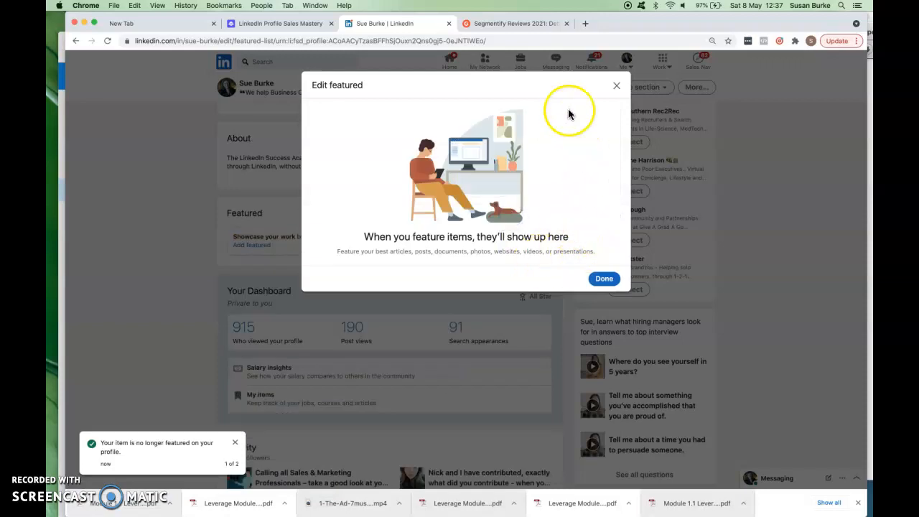
{"action": "left_click", "coordinate": [602, 278]}
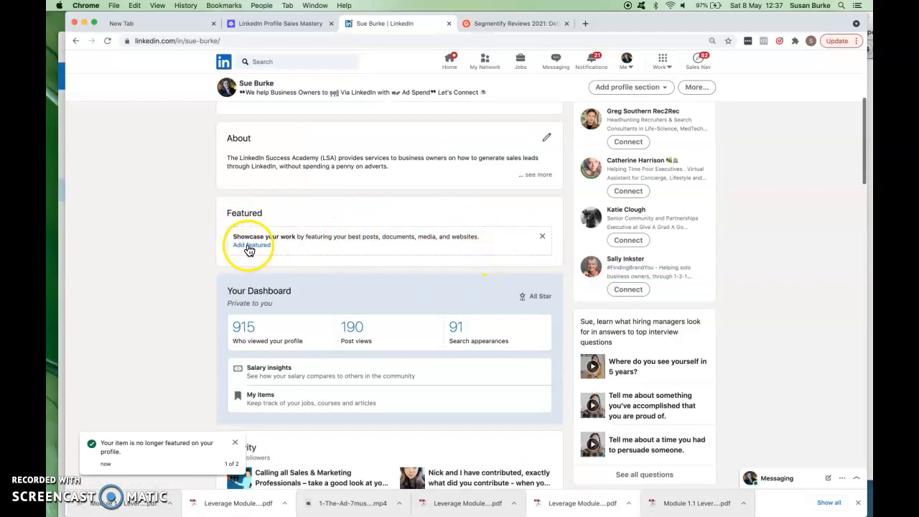
Step: Add featured media by searching 'We are L' and uploading We are Loved 2.pdf from the computer
{"action": "left_click", "coordinate": [251, 244]}
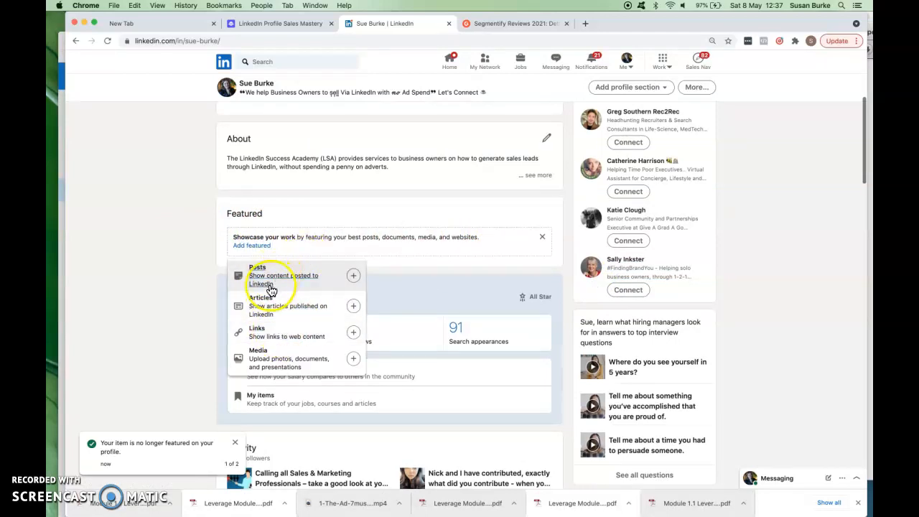
{"action": "mouse_move", "coordinate": [270, 305]}
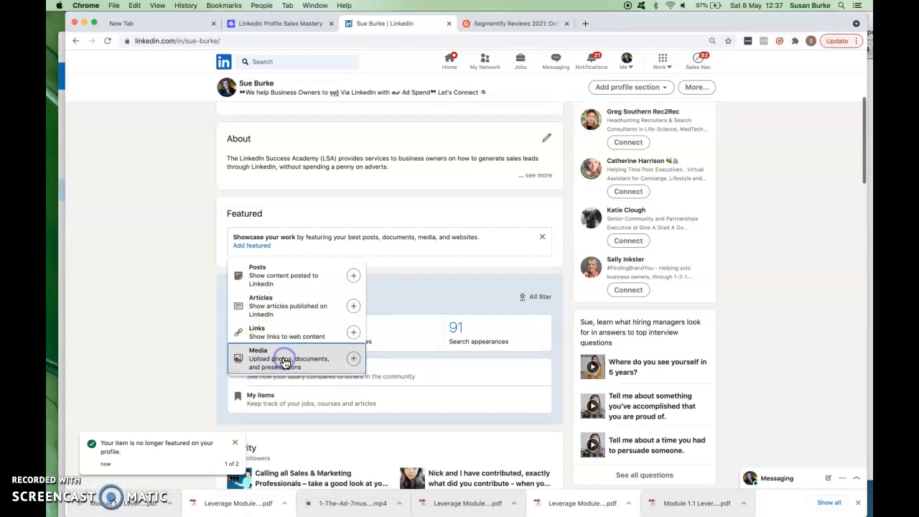
{"action": "left_click", "coordinate": [284, 359]}
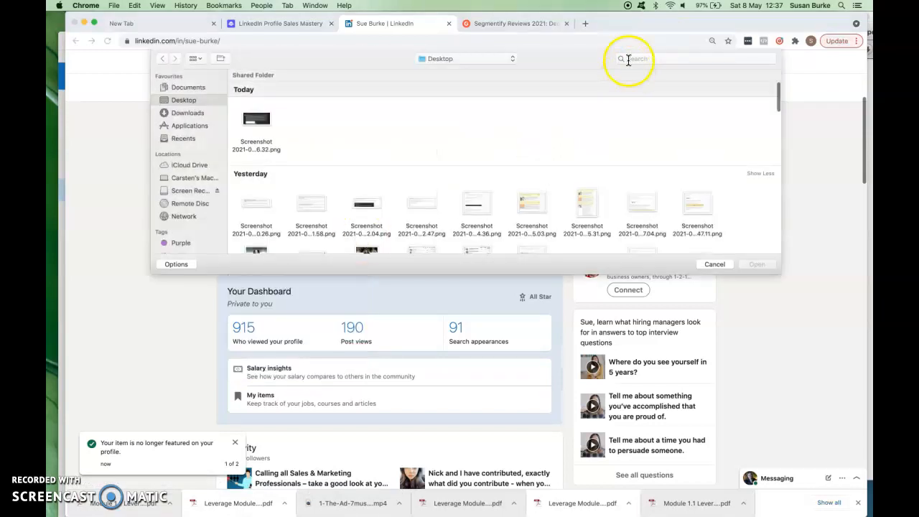
{"action": "type", "text": "We are"}
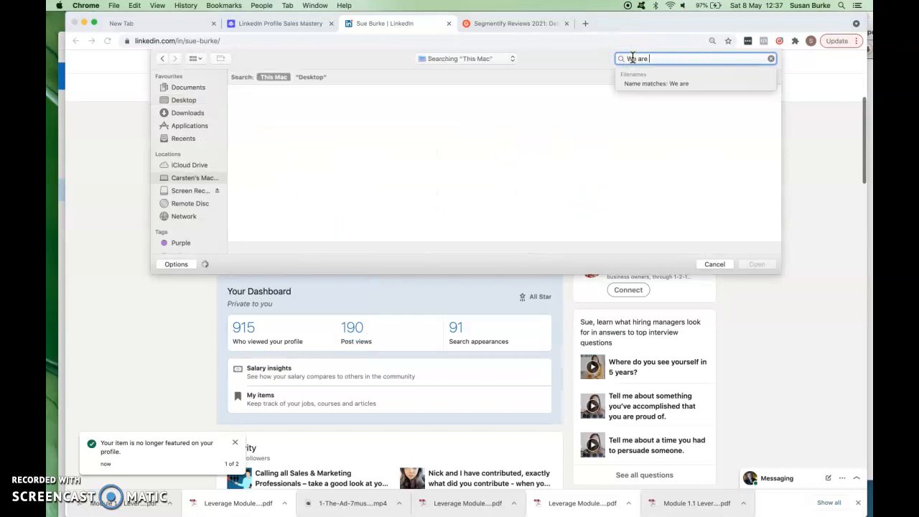
{"action": "type", "text": "Loved"}
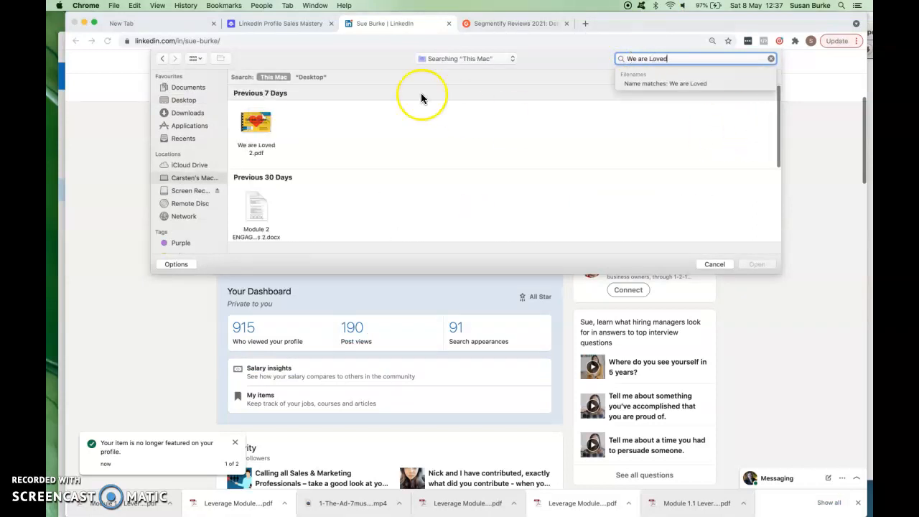
{"action": "left_click", "coordinate": [255, 122]}
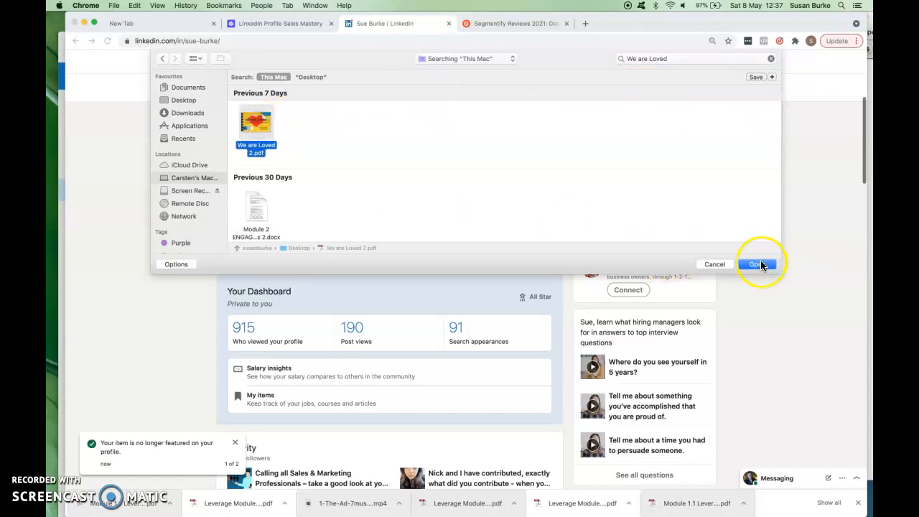
{"action": "left_click", "coordinate": [755, 264]}
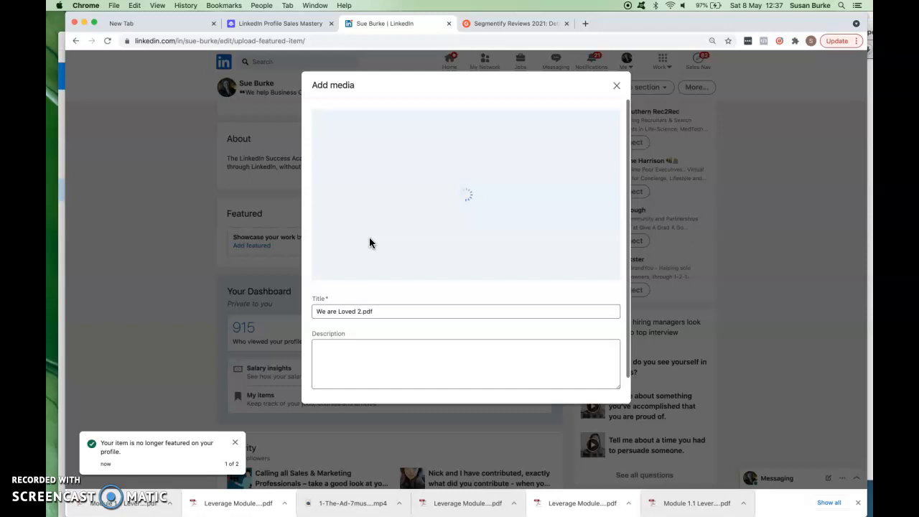
Step: Retitle the PDF 'Our Approach to Lead Generation on LinkedIn (is different)' and save it to Featured
{"action": "left_click", "coordinate": [399, 310]}
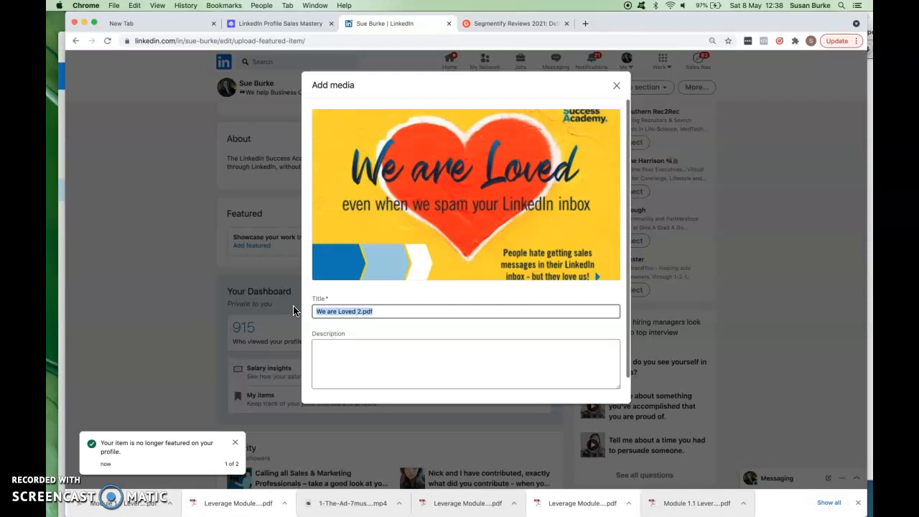
{"action": "type", "text": "Our"}
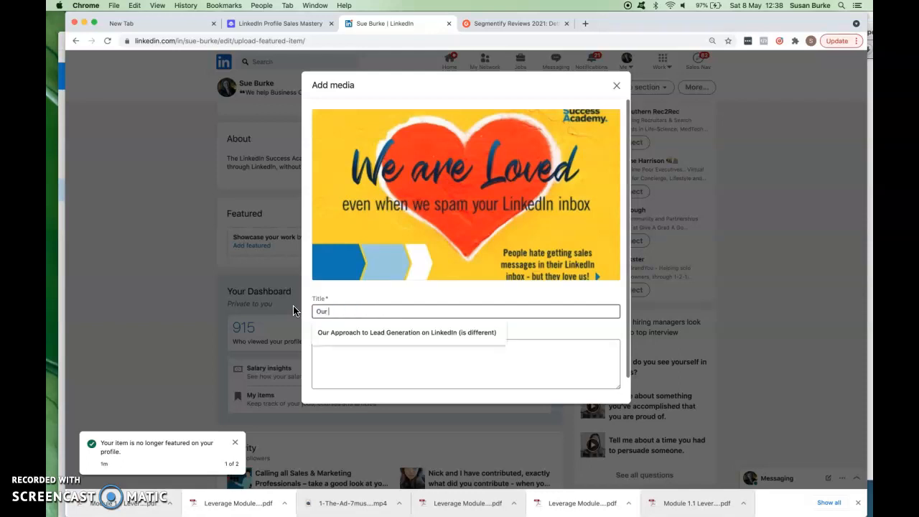
{"action": "type", "text": "Appro"}
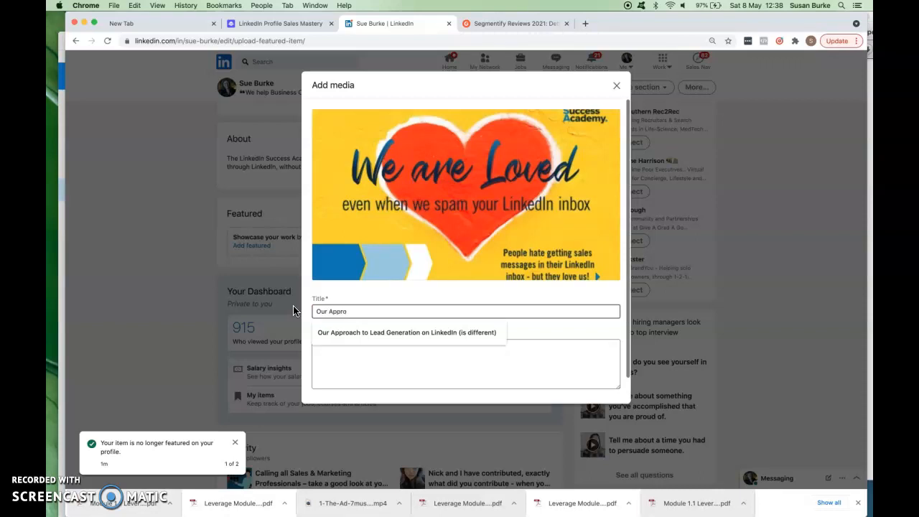
{"action": "left_click", "coordinate": [408, 332]}
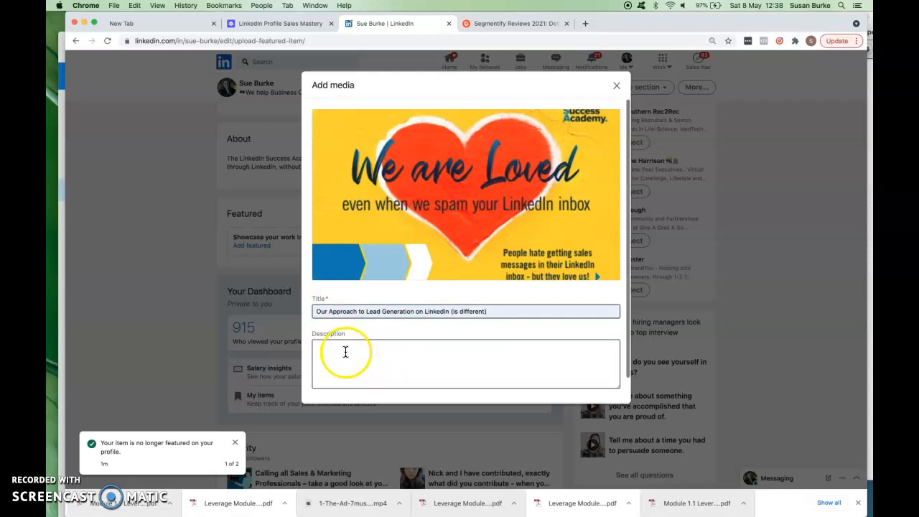
{"action": "mouse_move", "coordinate": [463, 362]}
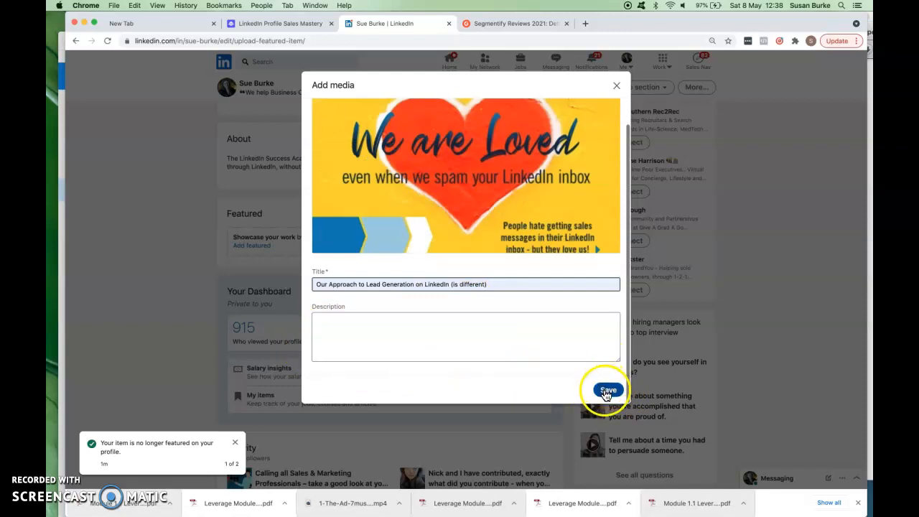
{"action": "left_click", "coordinate": [607, 390]}
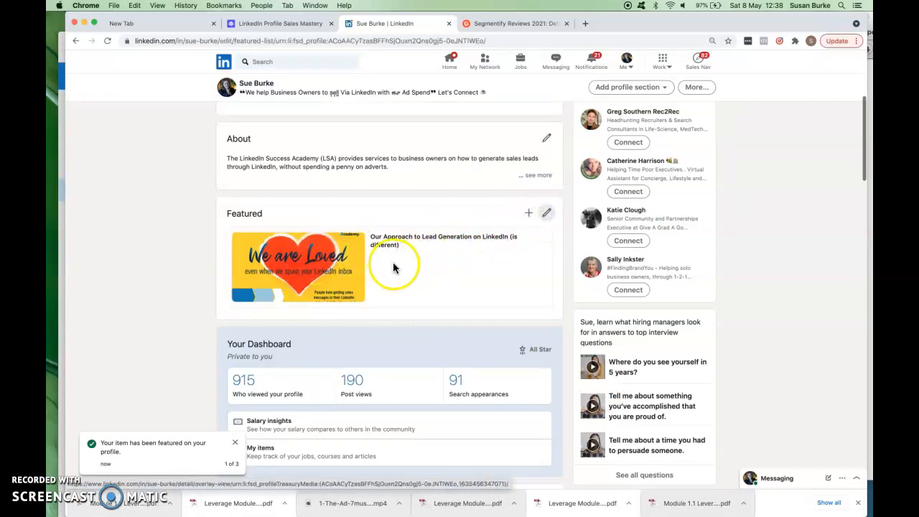
Step: Append 'click on the image' to the featured PDF's title and save the update
{"action": "left_click", "coordinate": [297, 266]}
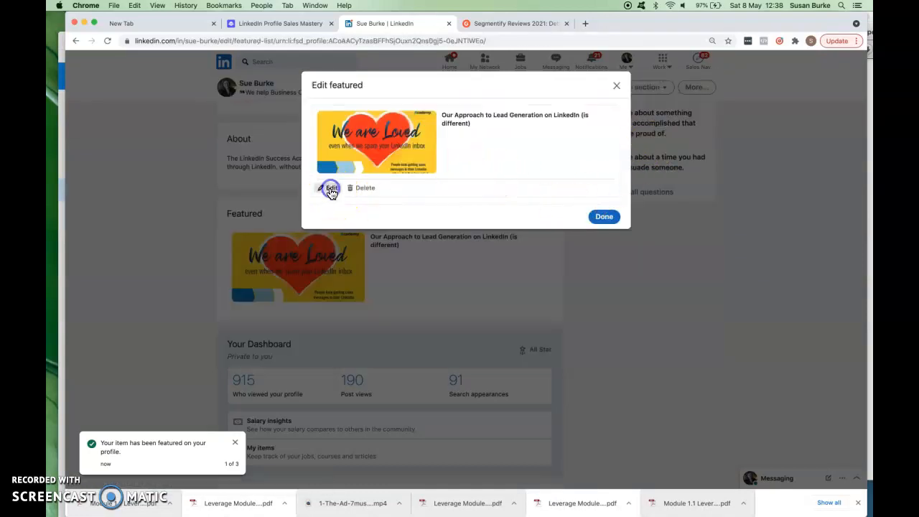
{"action": "left_click", "coordinate": [330, 187]}
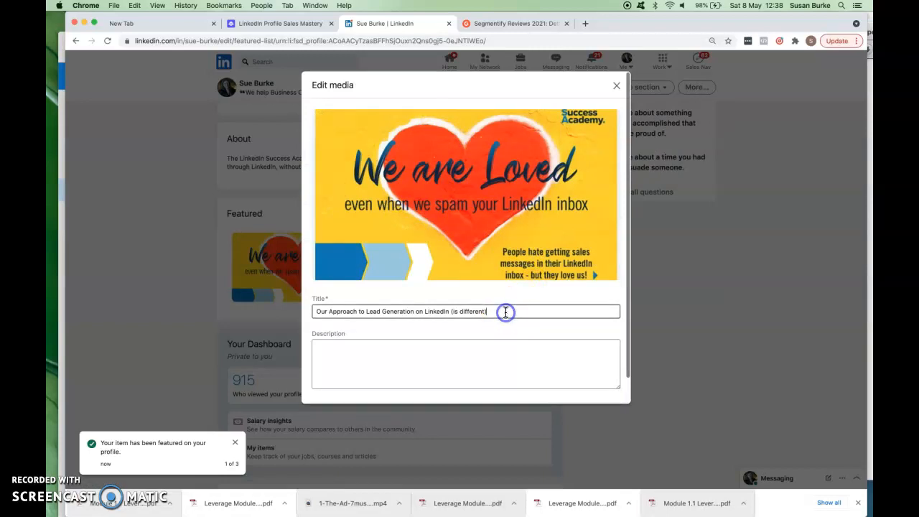
{"action": "type", "text": "click on the image"}
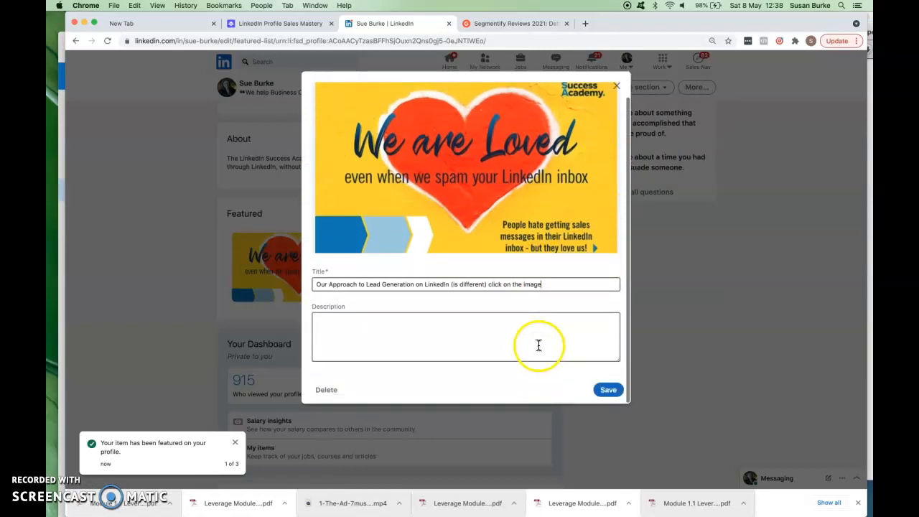
{"action": "left_click", "coordinate": [607, 389]}
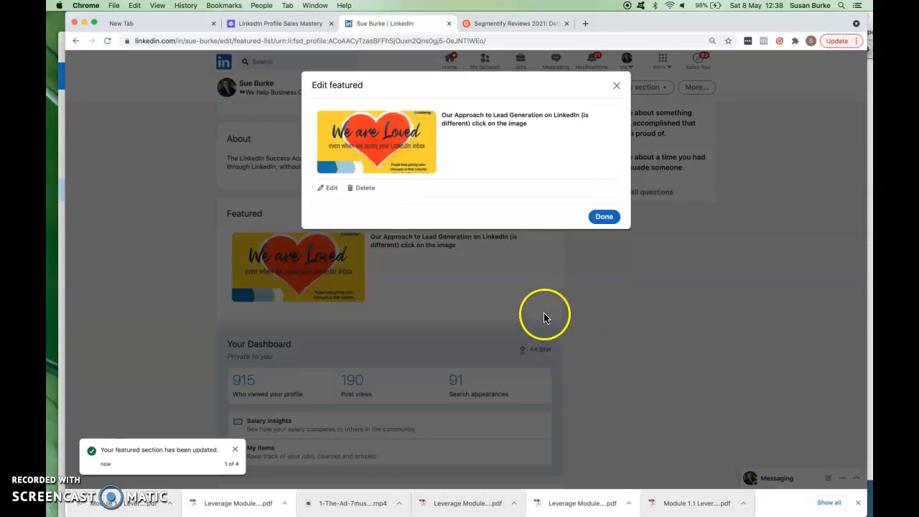
{"action": "left_click", "coordinate": [603, 215]}
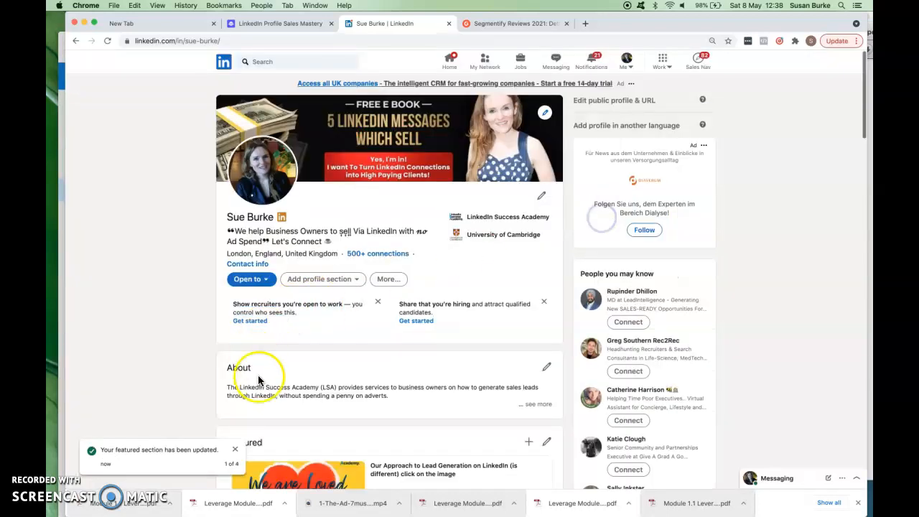
{"action": "scroll", "scroll_direction": "down", "scroll_amount": 3}
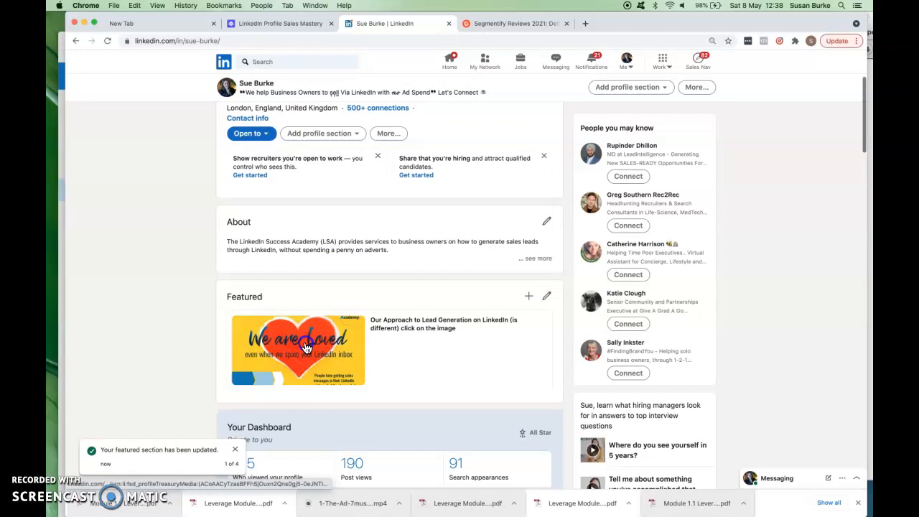
{"action": "left_click", "coordinate": [299, 349]}
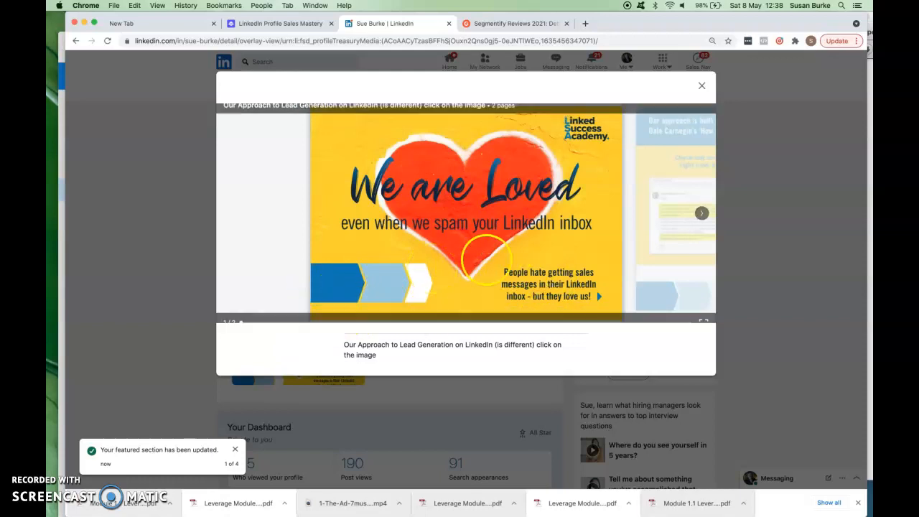
{"action": "left_click", "coordinate": [700, 213]}
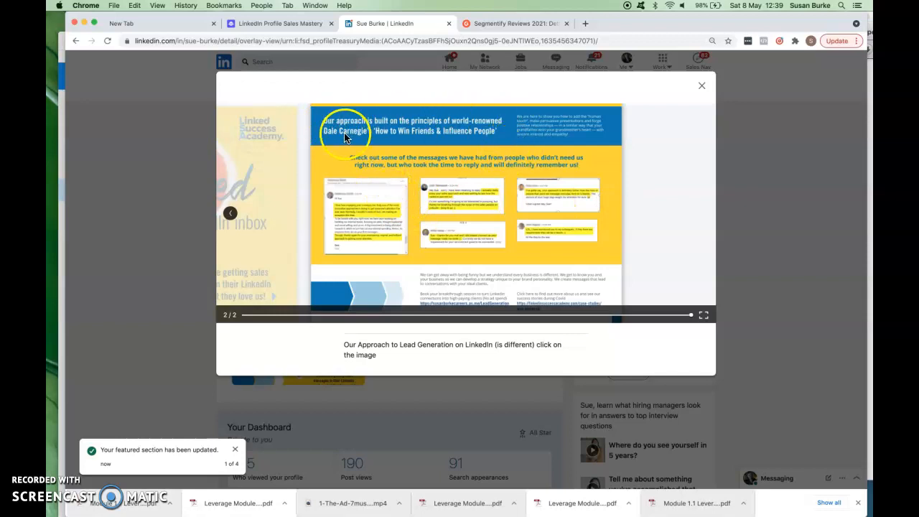
{"action": "mouse_move", "coordinate": [474, 184]}
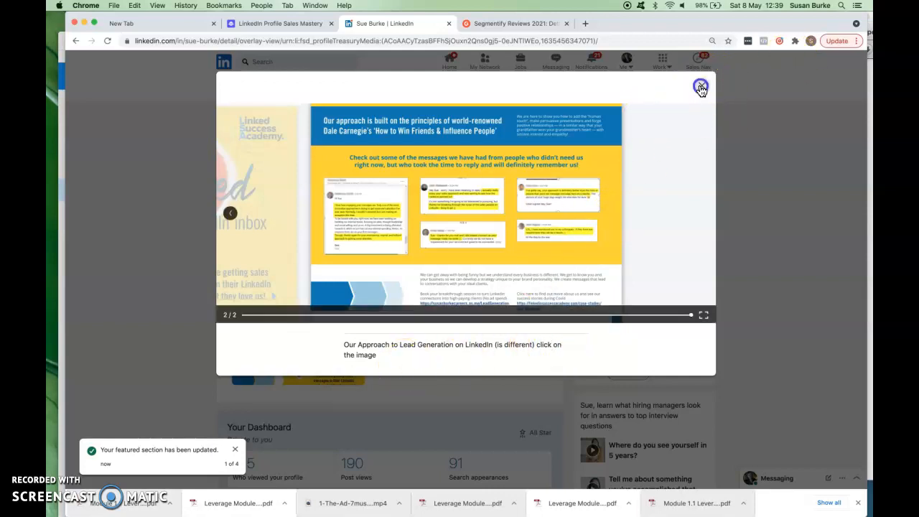
{"action": "left_click", "coordinate": [701, 89]}
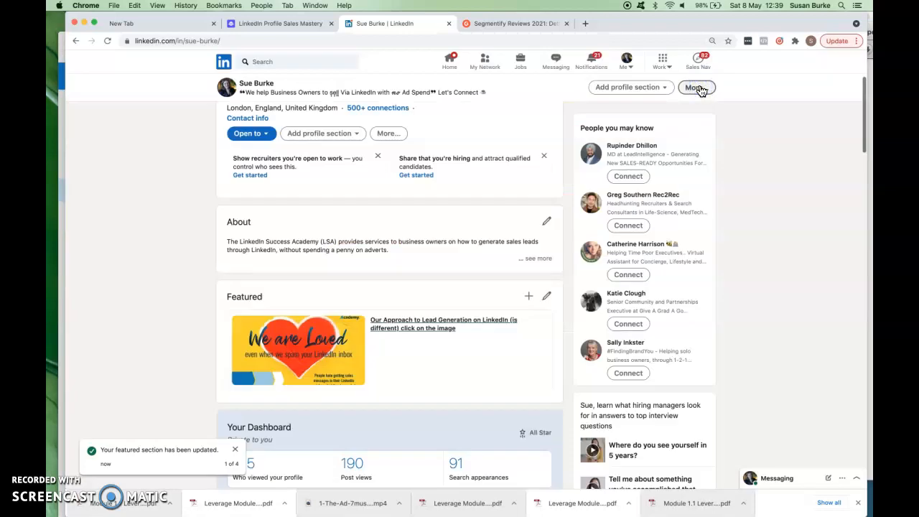
{"action": "scroll", "scroll_direction": "down", "scroll_amount": 3}
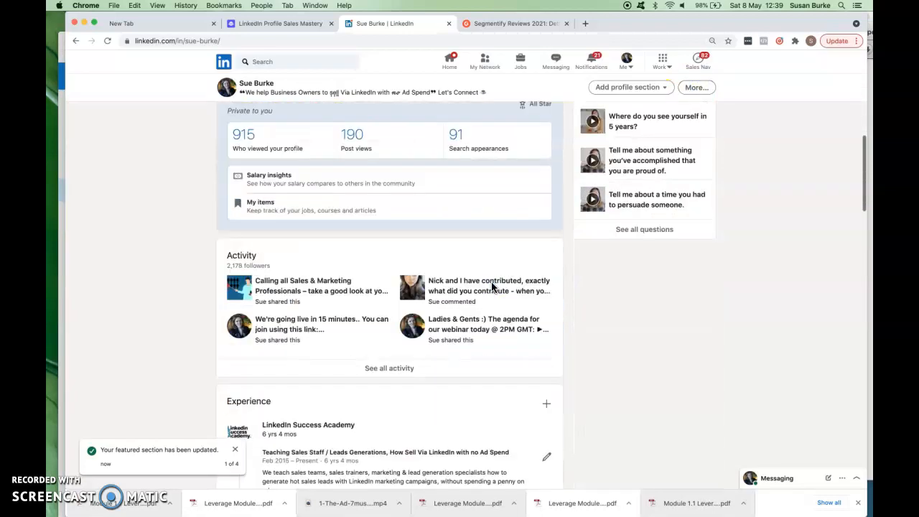
{"action": "scroll", "scroll_direction": "down", "scroll_amount": 3}
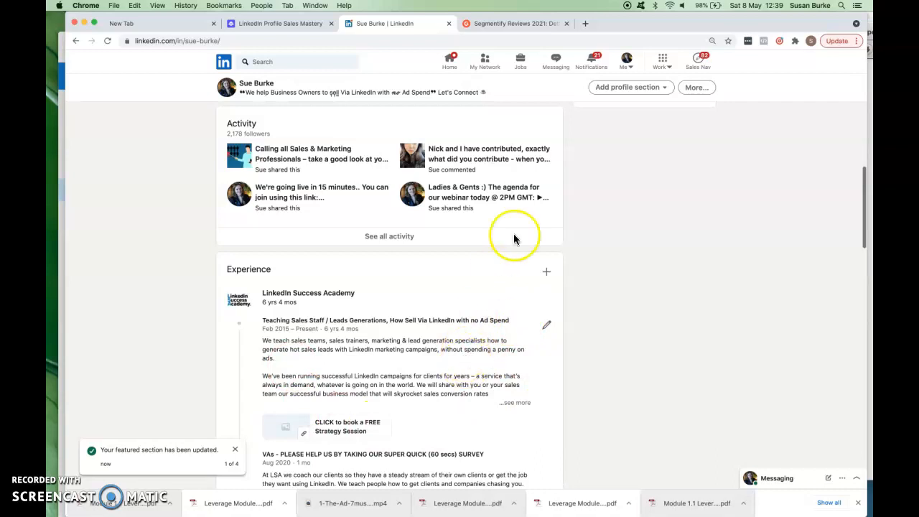